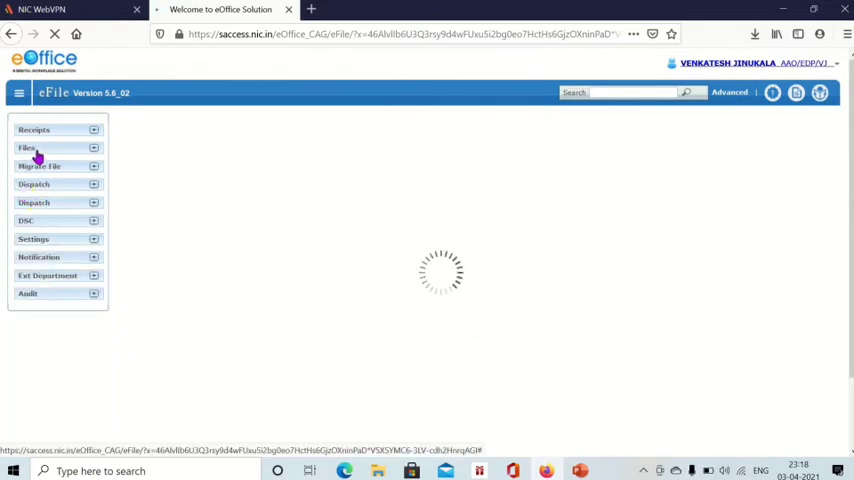
- Show the Files section and its inbox of personal files listing two received files
click(28, 148)
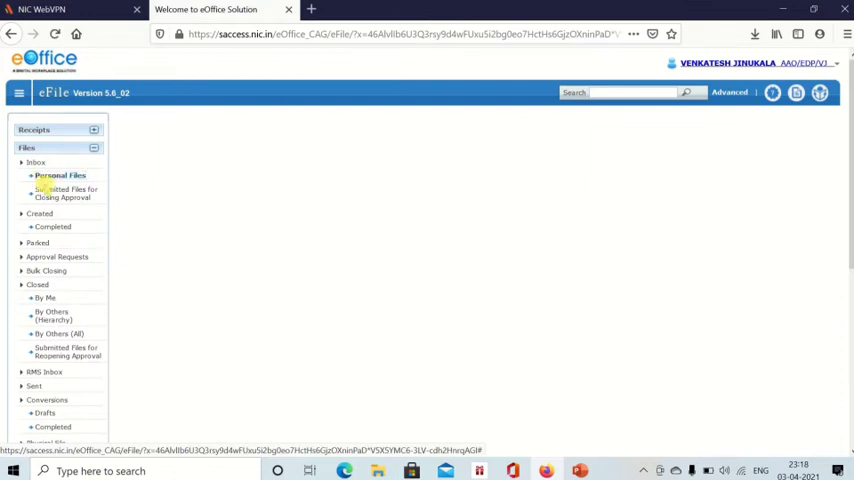
click(60, 176)
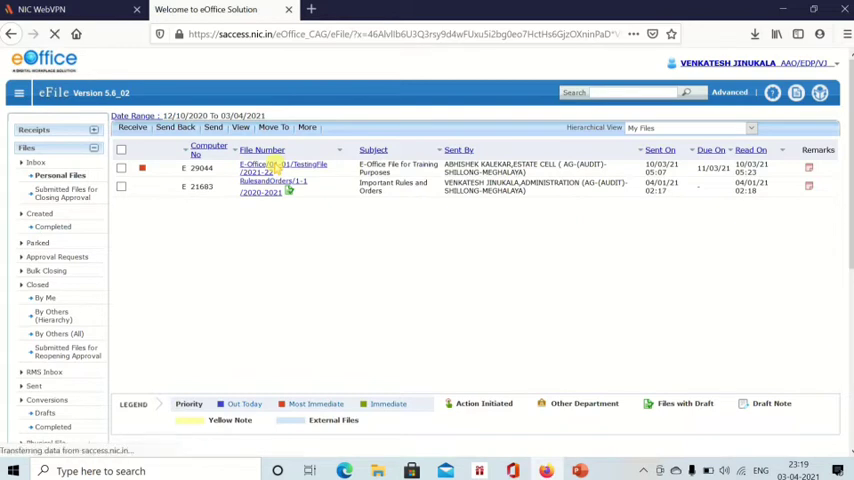
- Open the E-Office File for Training Purposes from the inbox, showing its green notes
click(288, 164)
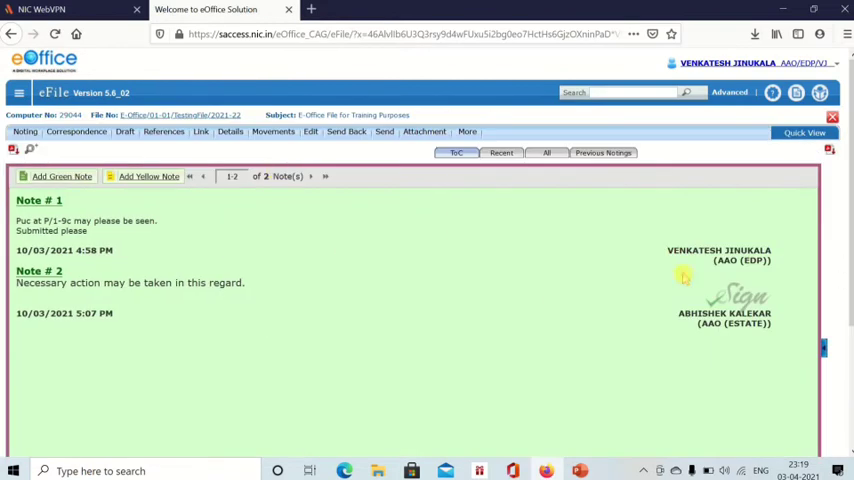
mouse_move(276, 284)
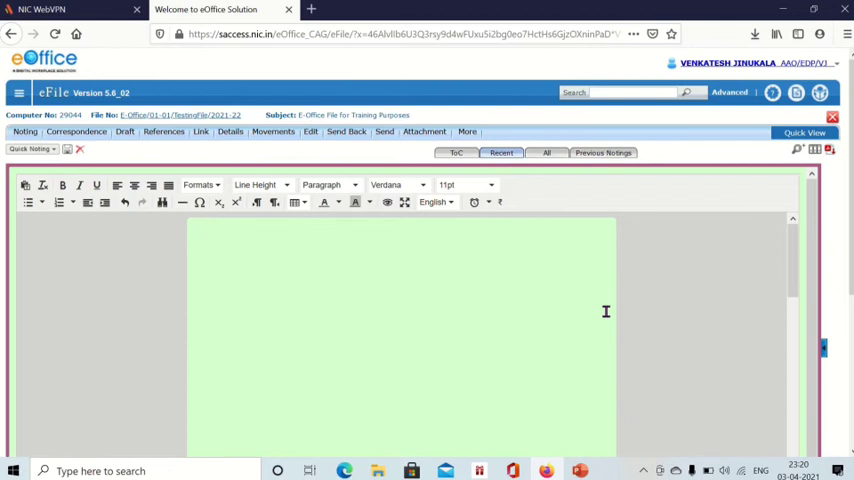
- Write the note: 'PUC at P/11-12c may please be seen. This is regarding appointment of Director BIMSTEC. Submitted please'
text(PU)
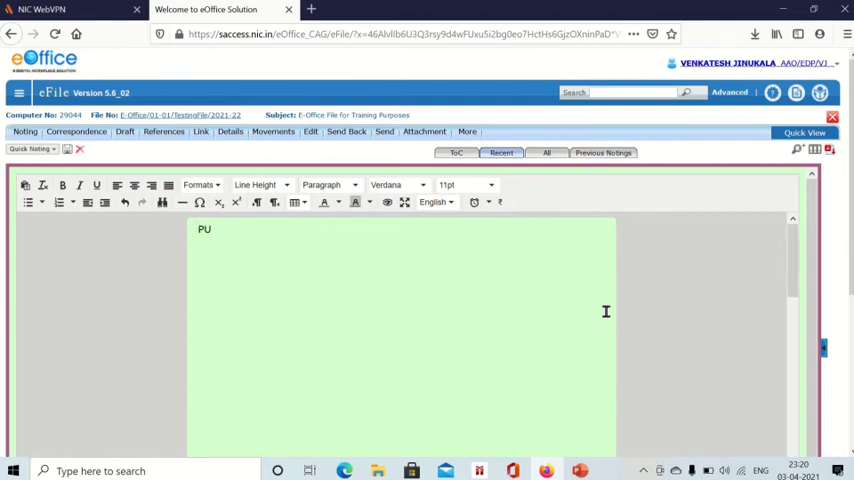
text(C at)
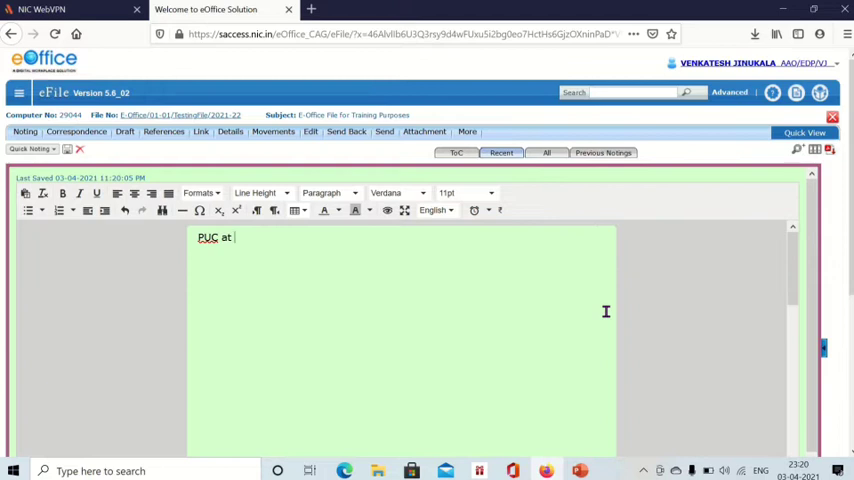
text(P/1)
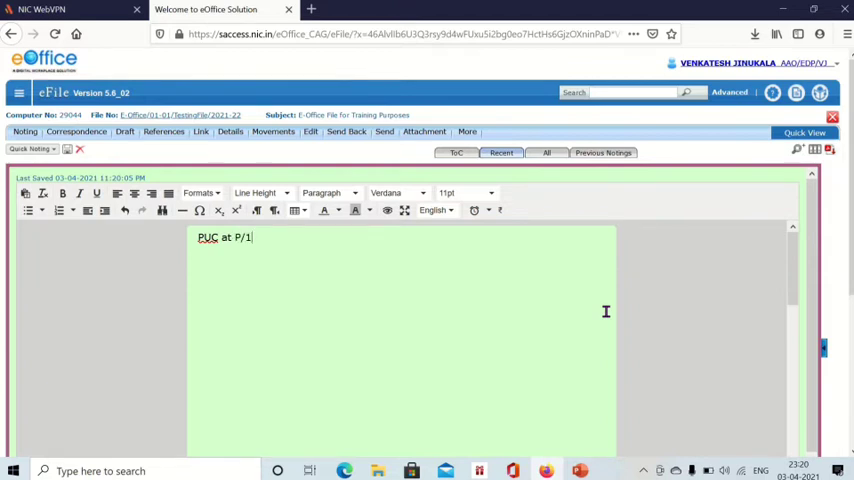
text(1-12c)
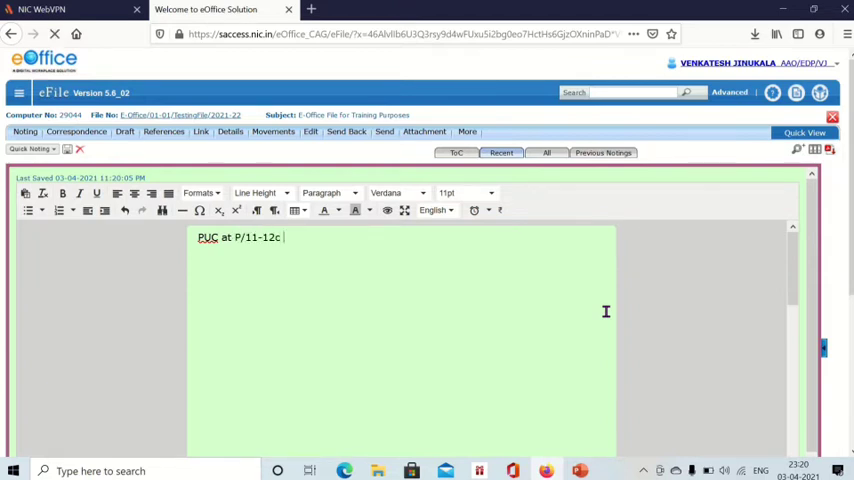
text(may pl)
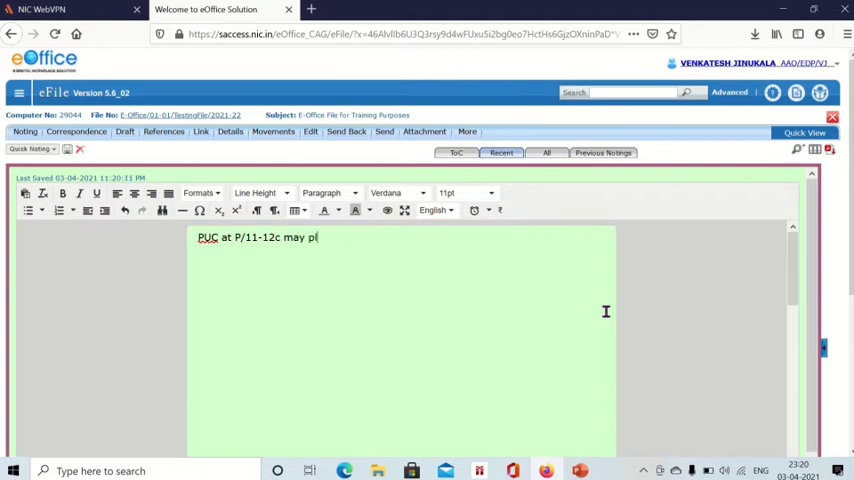
text(ease be seen.)
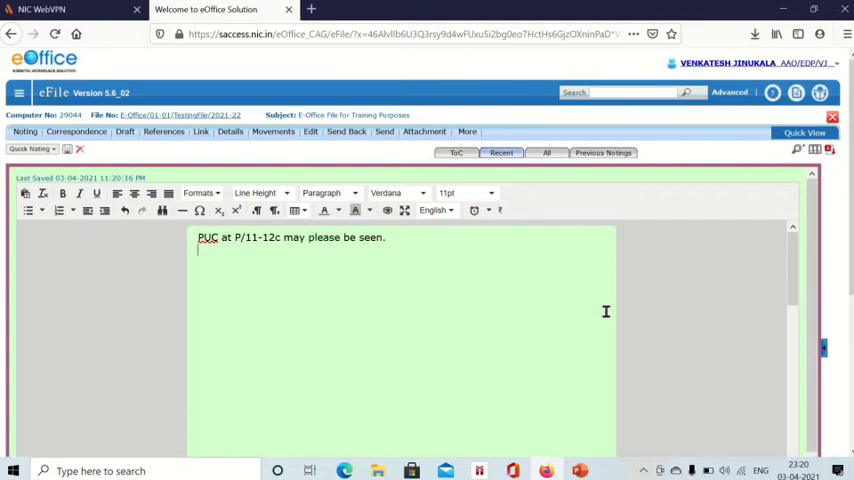
text(This is)
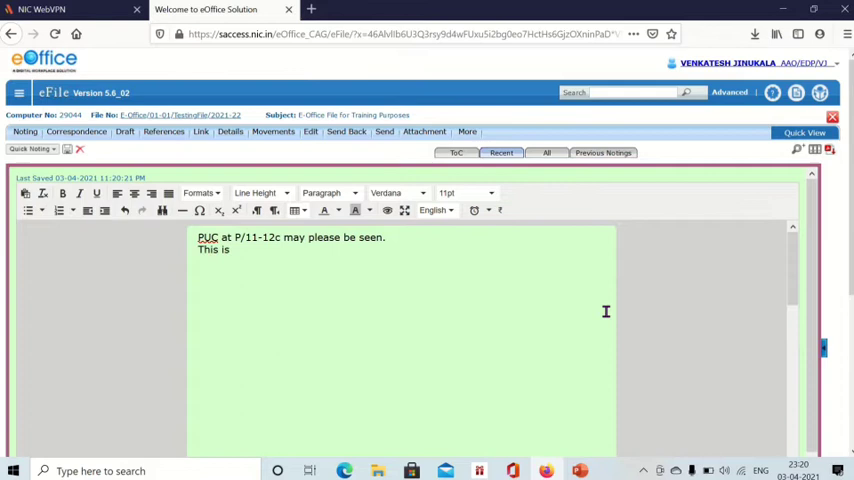
text(regarding appointment of Director in Bi)
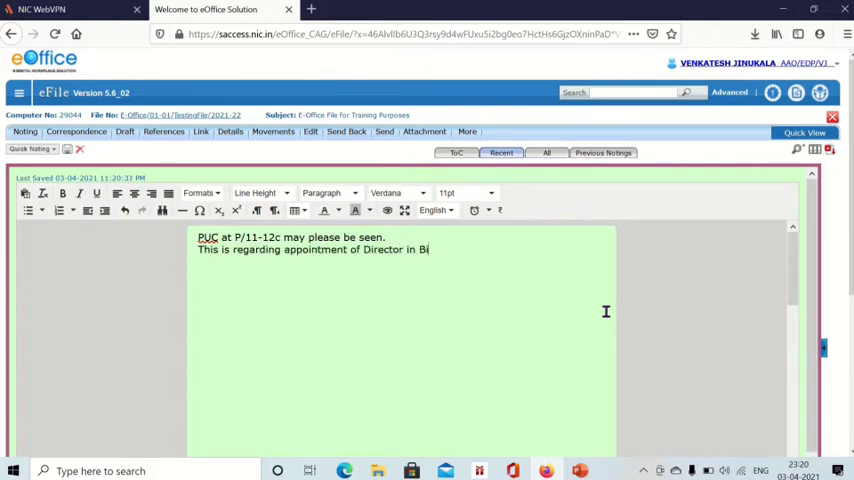
text(MSTEC.)
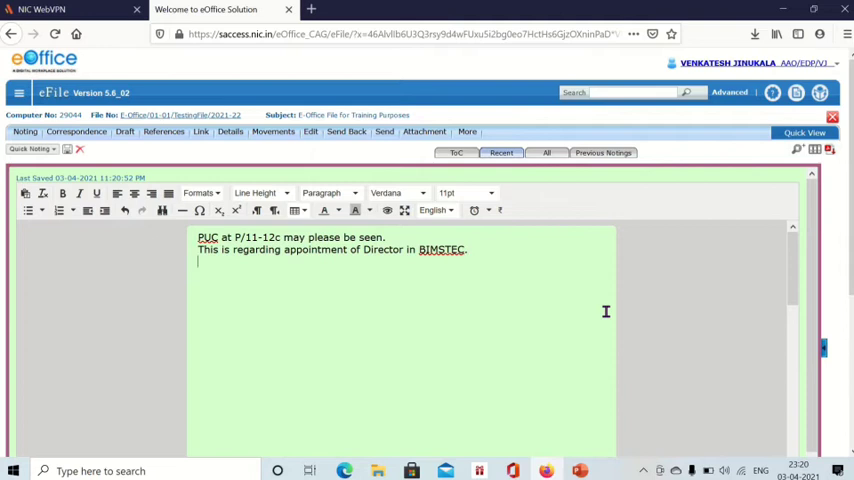
text(Submitted)
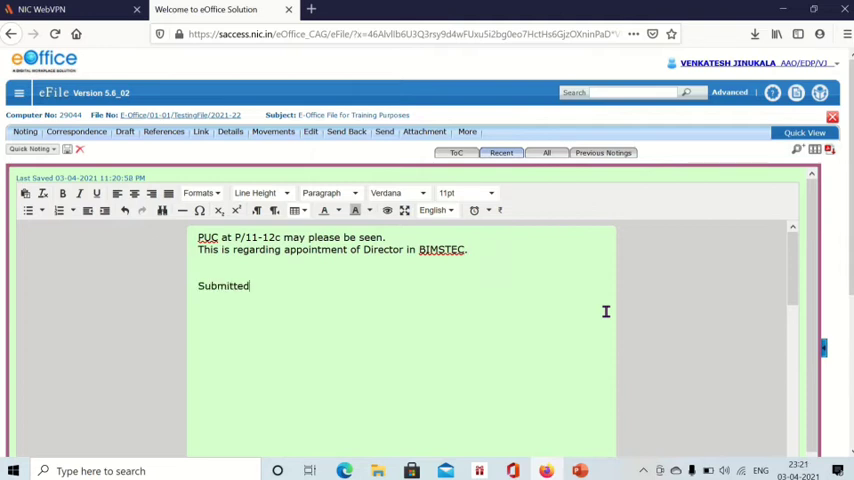
text(please)
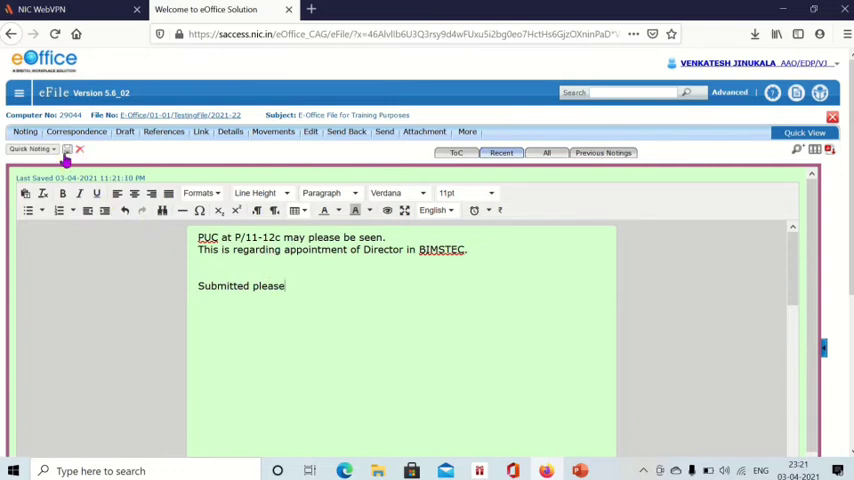
- Show the green note in split view beside the file's correspondence
click(66, 148)
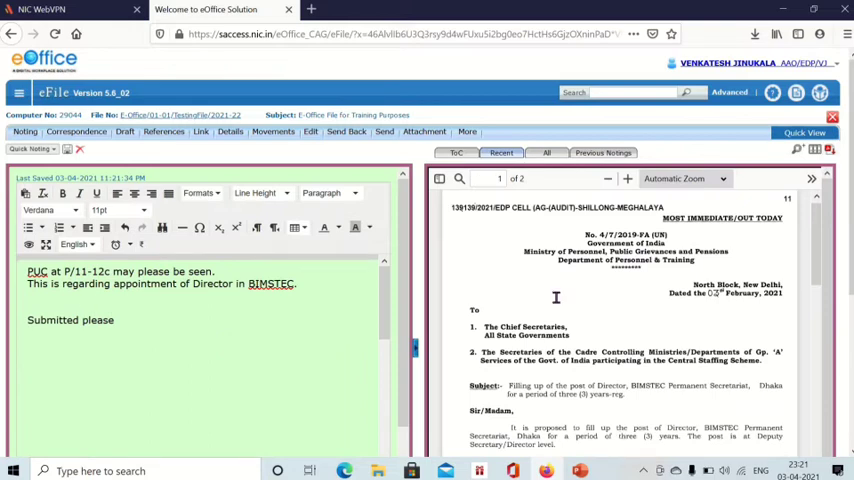
- Scroll the correspondence PDF and start adding a page reference, which warns that note text must be selected
scroll(down, 3)
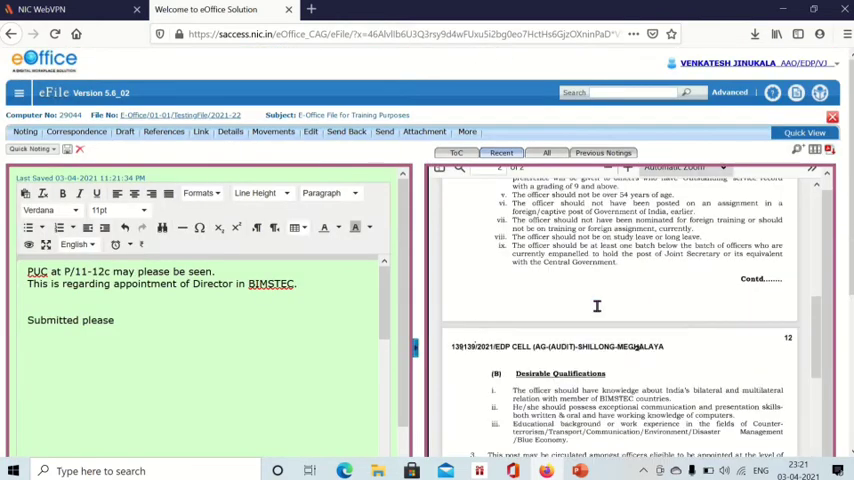
scroll(down, 3)
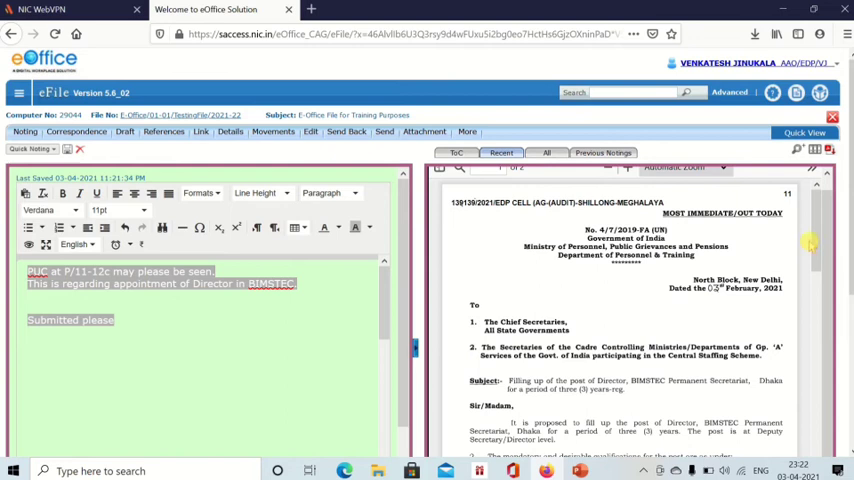
click(570, 152)
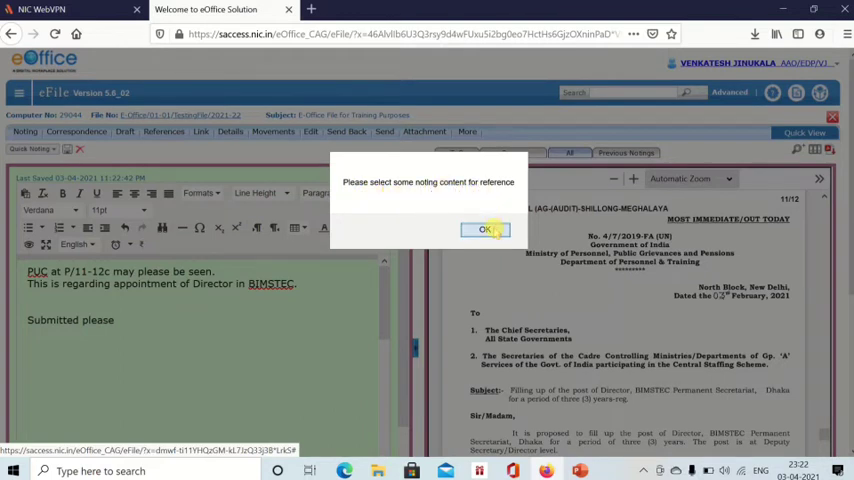
- Dismiss the warning and link the note's opening text to correspondence page 11
click(484, 230)
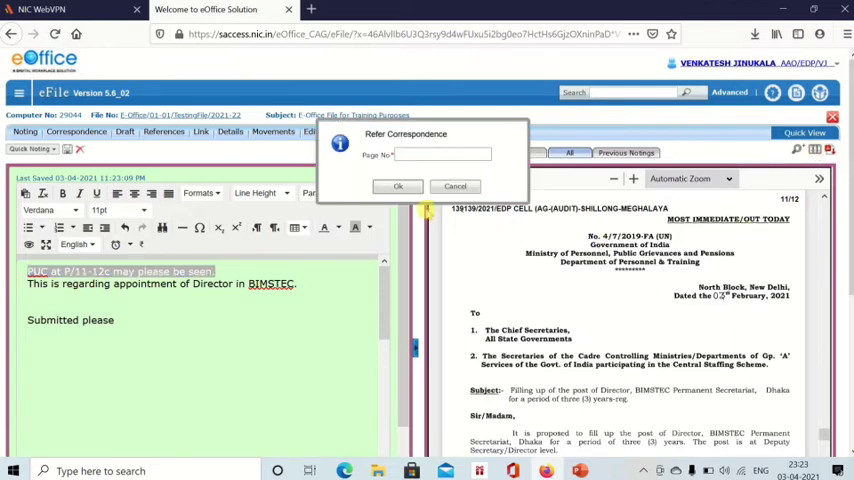
click(444, 156)
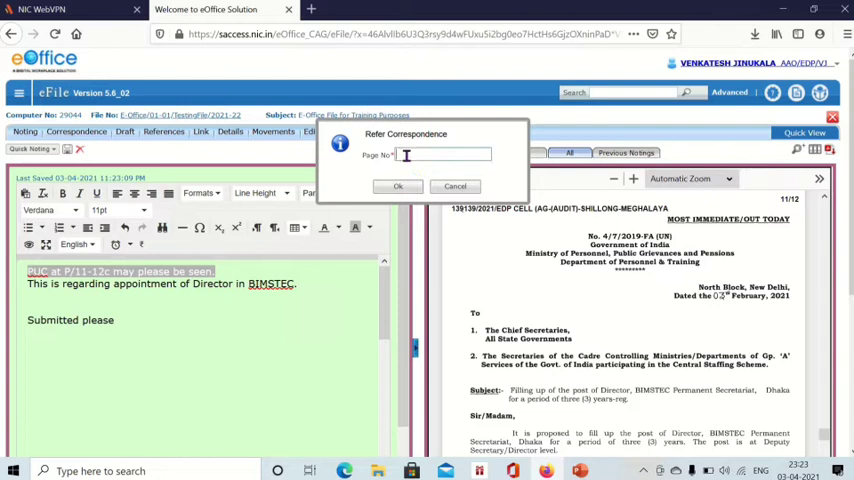
text(11)
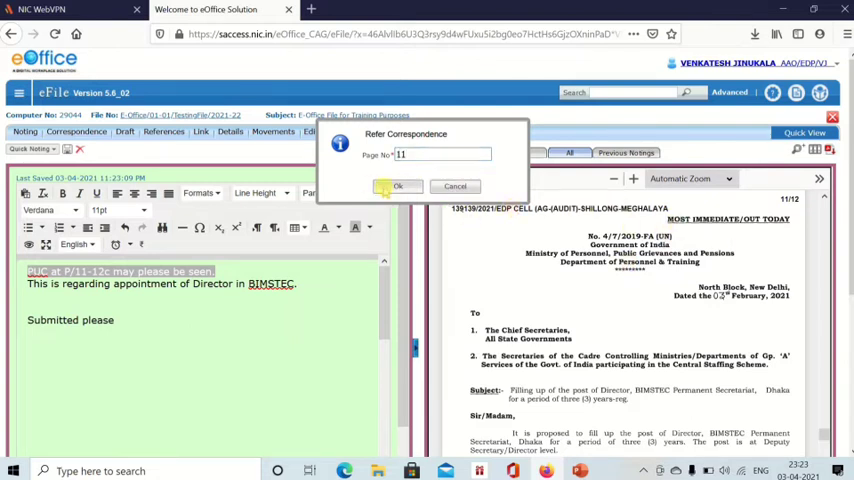
click(398, 186)
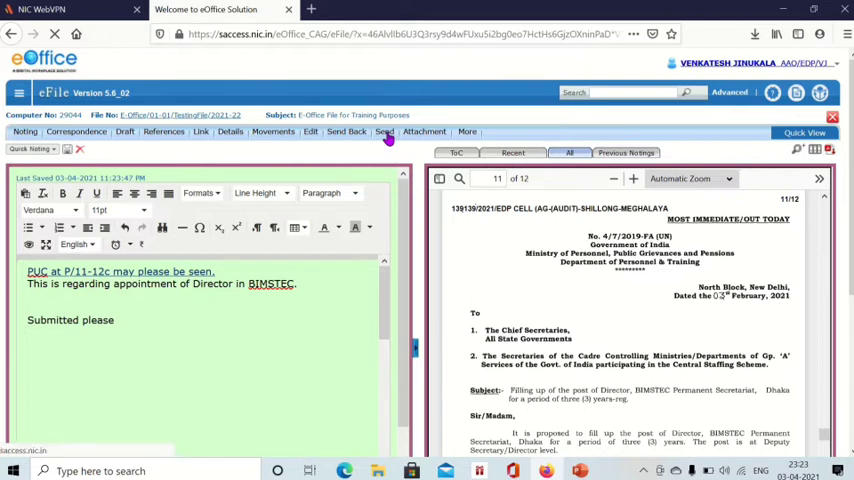
- Address the file to the Estate Cell officer found under 'kirani', with email and SMS notifications
click(384, 128)
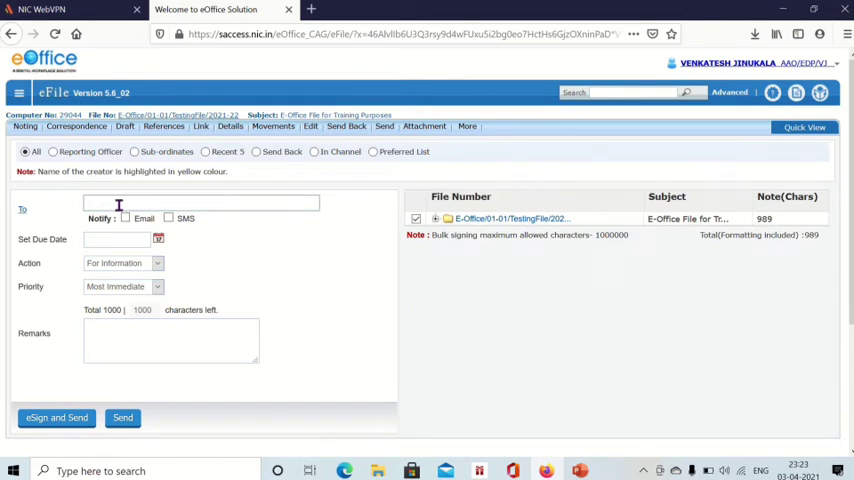
text(kirani)
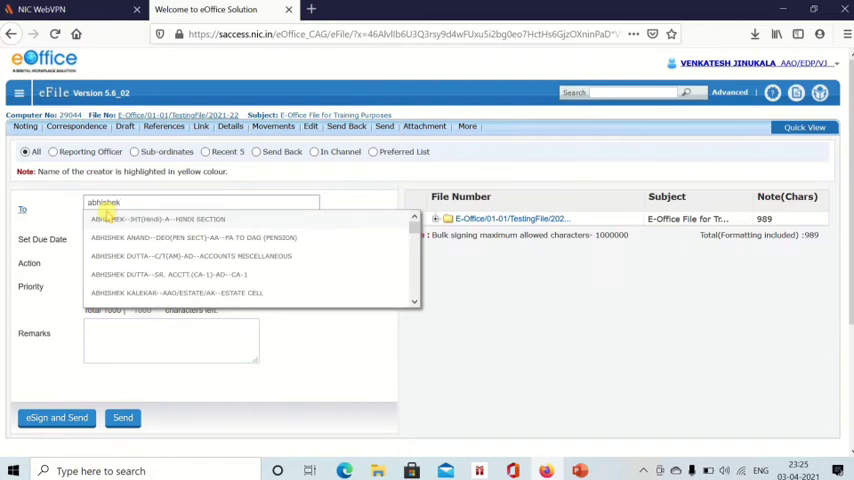
click(176, 292)
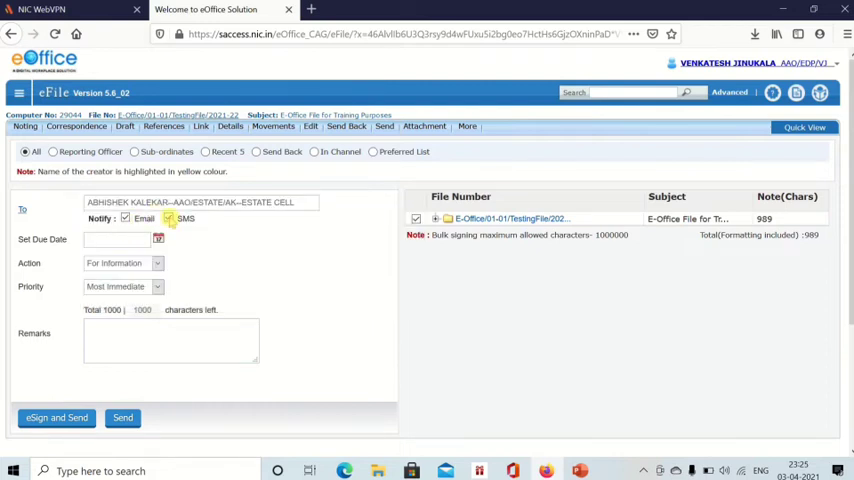
click(168, 218)
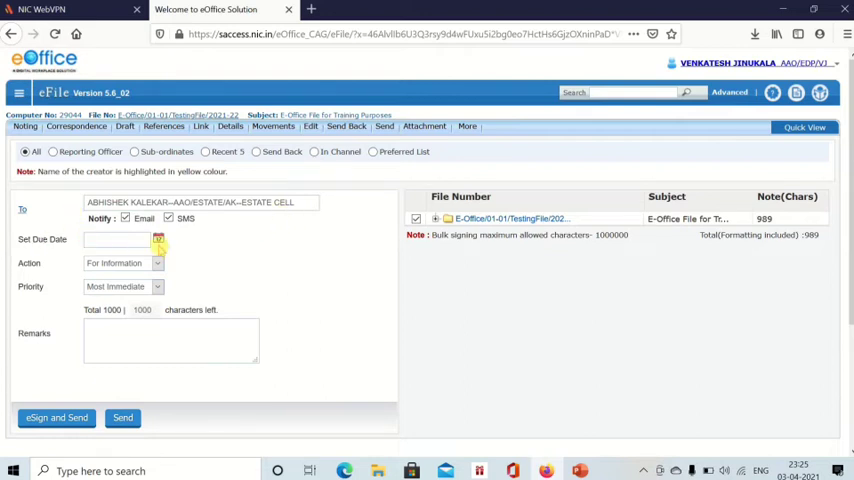
- Set the action to For Information and keep the priority at Most Immediate
click(120, 264)
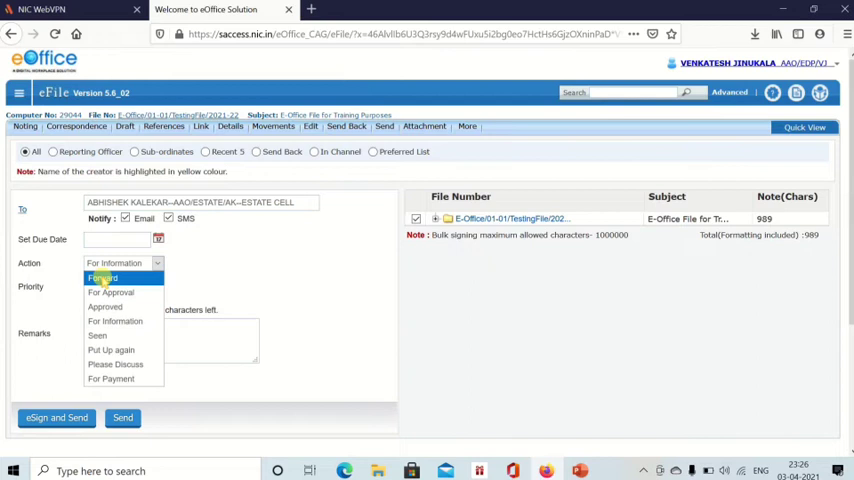
mouse_move(216, 228)
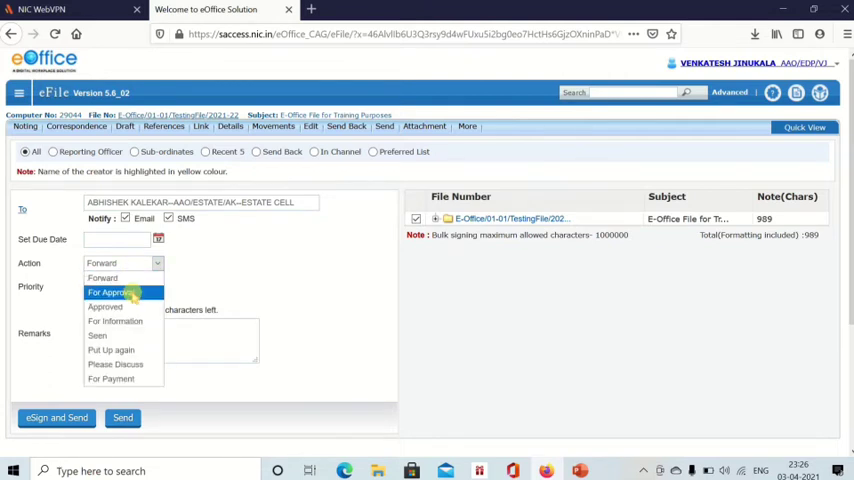
click(116, 364)
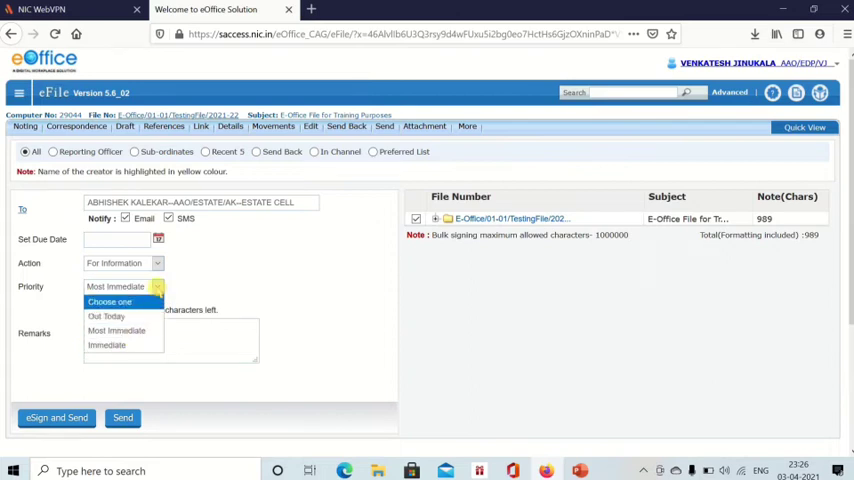
click(116, 330)
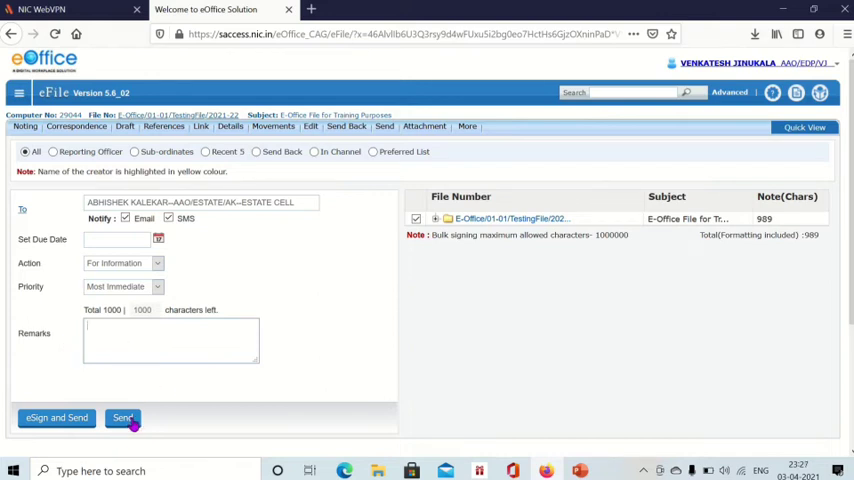
mouse_move(360, 284)
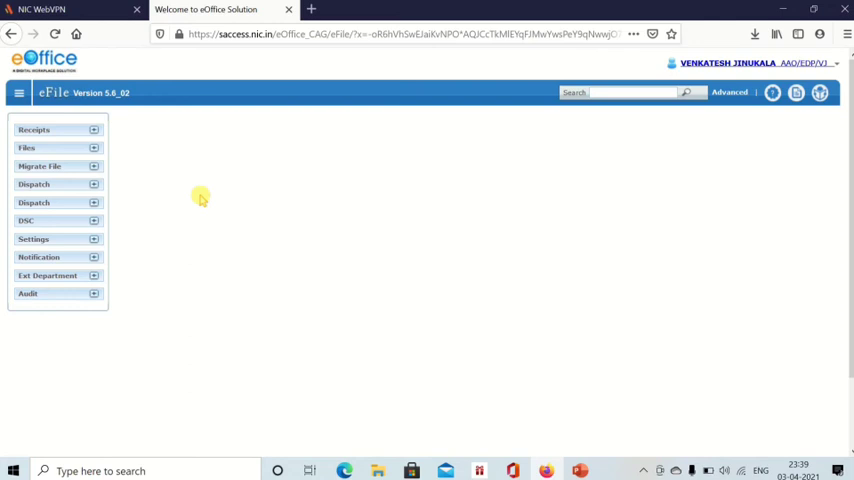
- Return to the Files inbox, now listing three received personal files
click(32, 128)
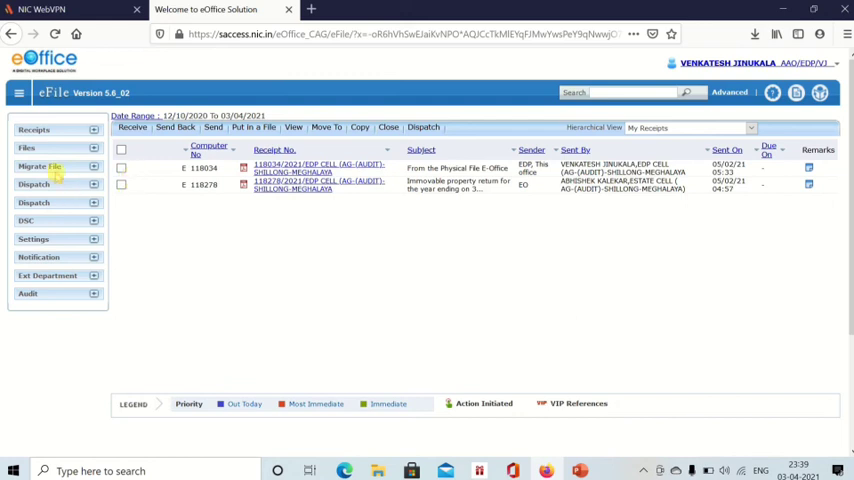
click(28, 148)
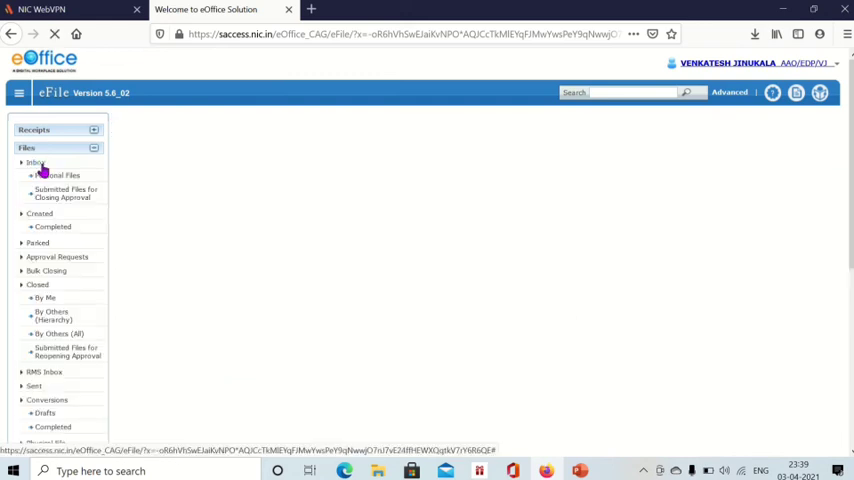
click(34, 164)
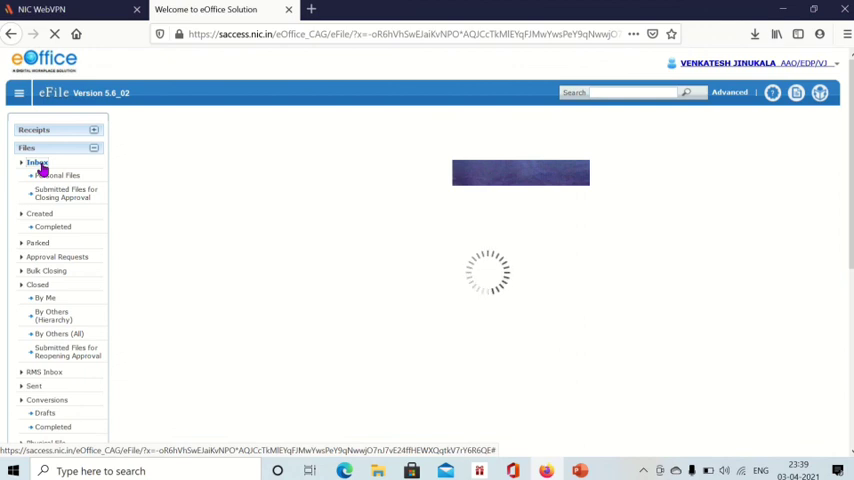
click(36, 162)
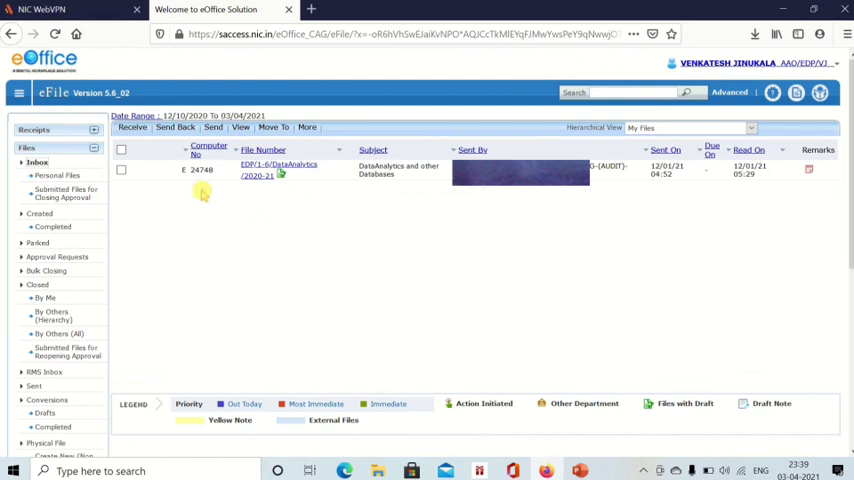
click(36, 162)
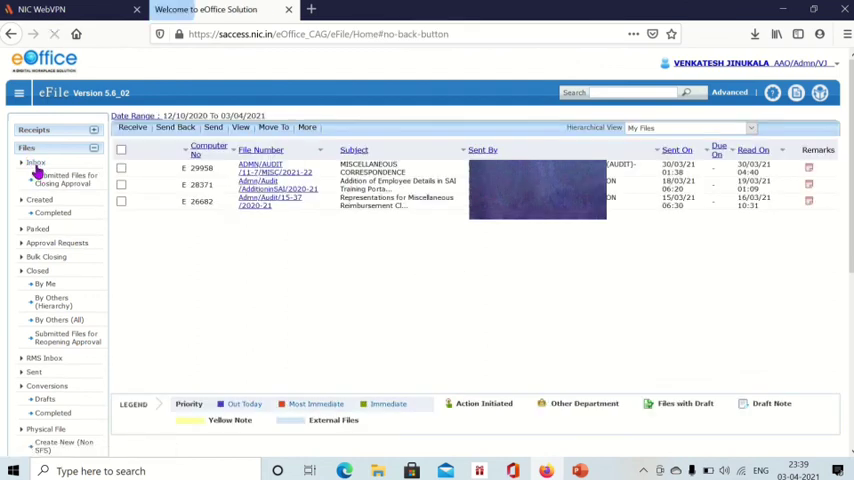
mouse_move(370, 172)
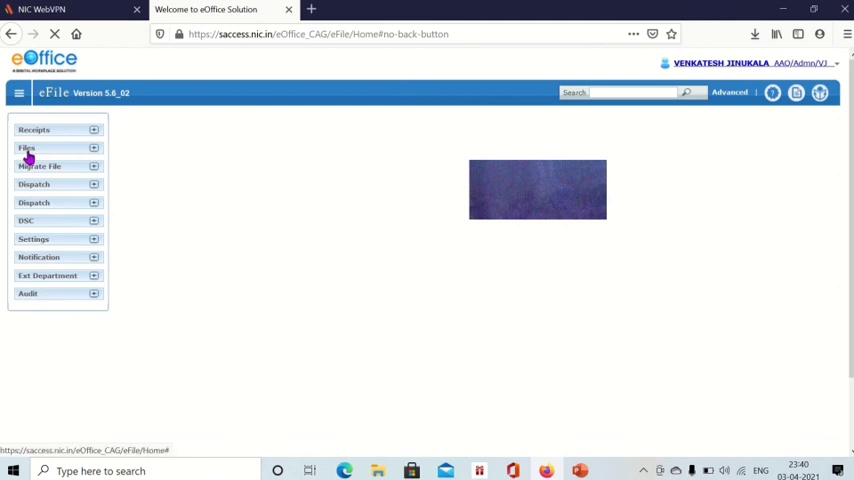
click(28, 148)
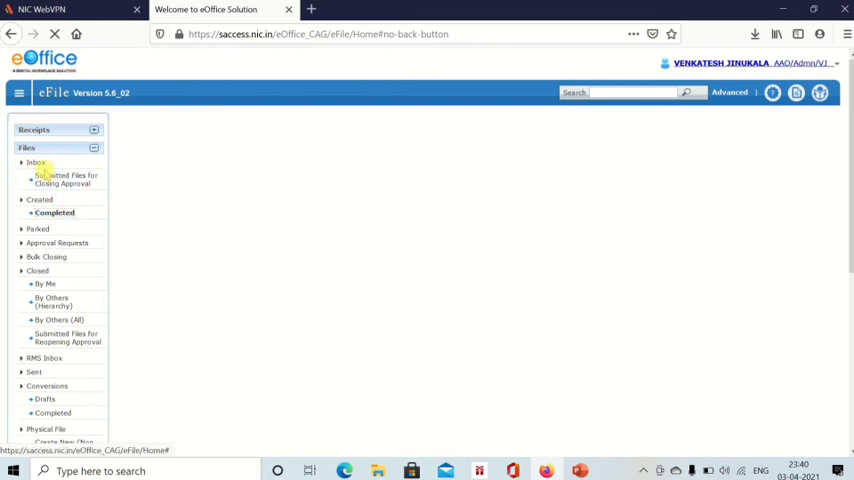
click(36, 162)
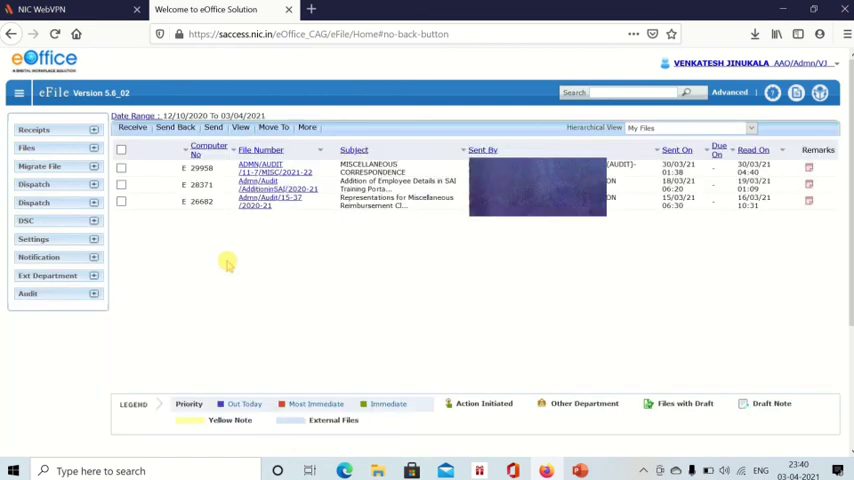